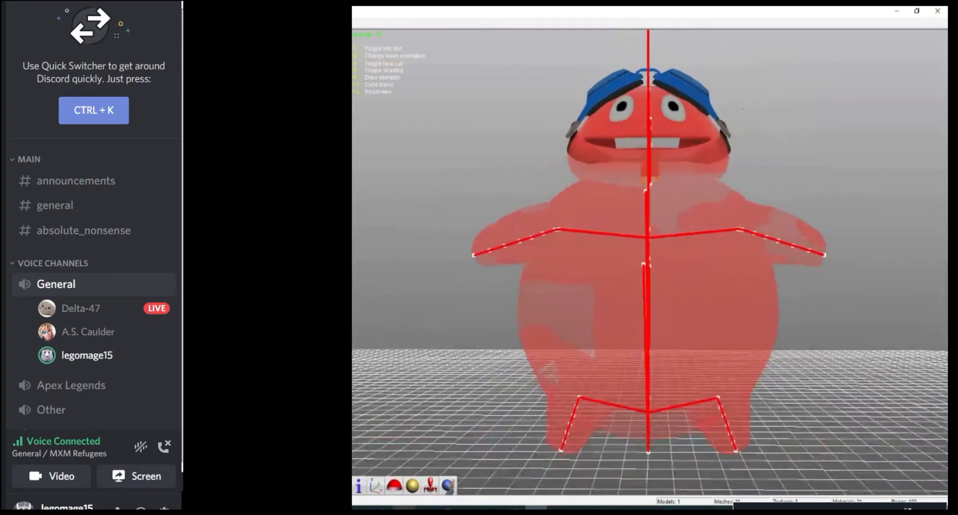
Show the red creature model with its skeleton drawn over the mesh
{"action": "left_click", "coordinate": [447, 486]}
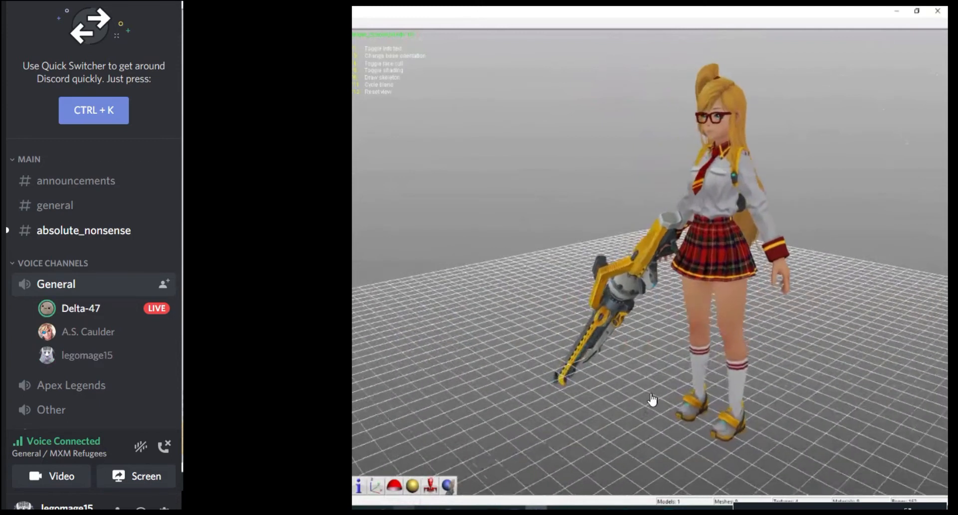
Rotate the blonde schoolgirl with the yellow gun to face the front
{"action": "left_click_drag", "start_coordinate": [652, 398], "coordinate": [709, 274]}
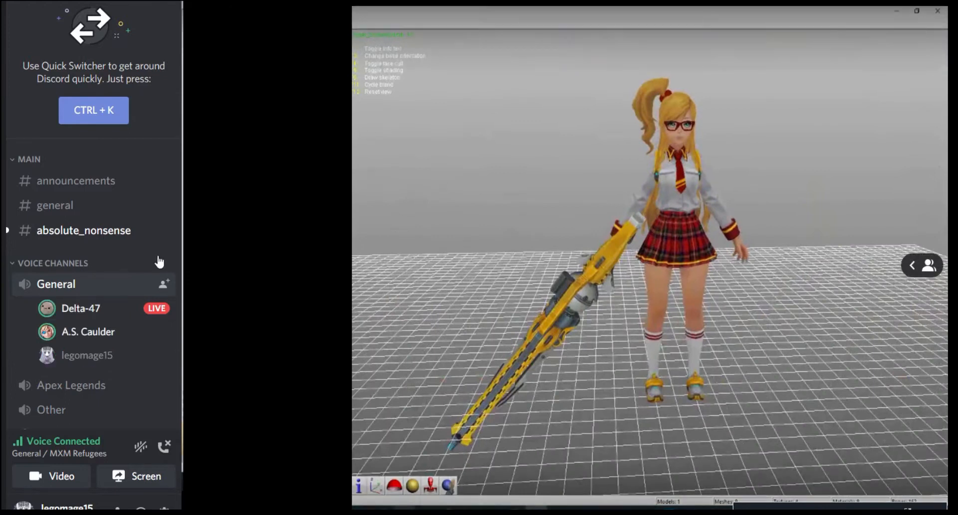
Load the red-haired girl in the pink suit and cape
{"action": "left_click", "coordinate": [929, 265]}
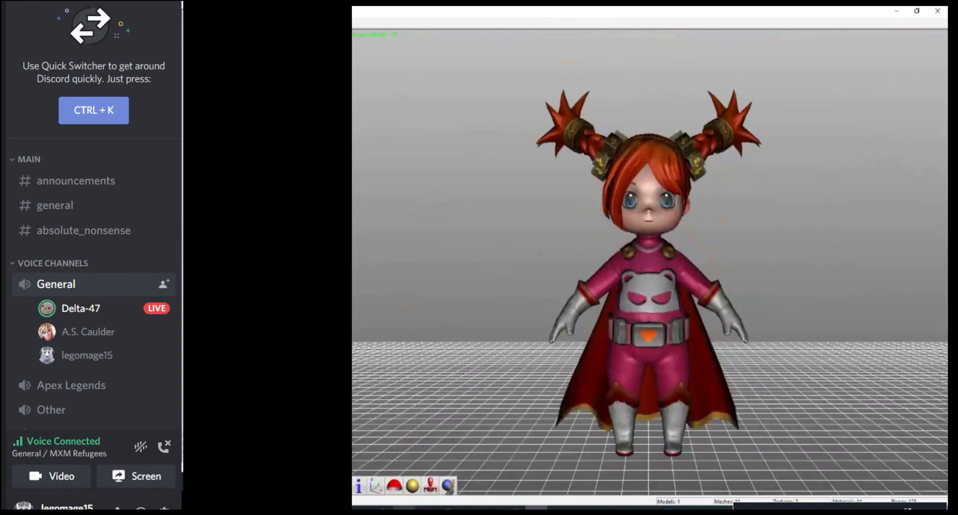
{"action": "left_click", "coordinate": [413, 486]}
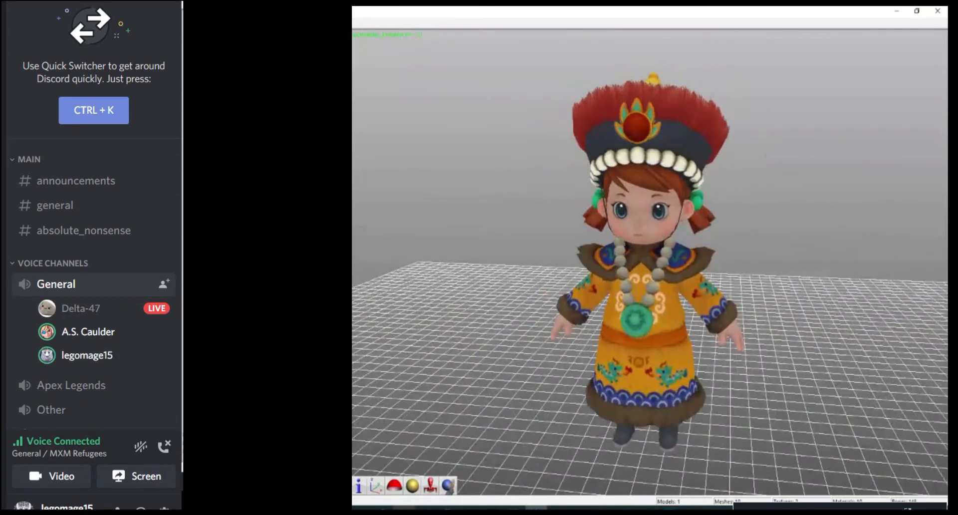
{"action": "mouse_move", "coordinate": [399, 175]}
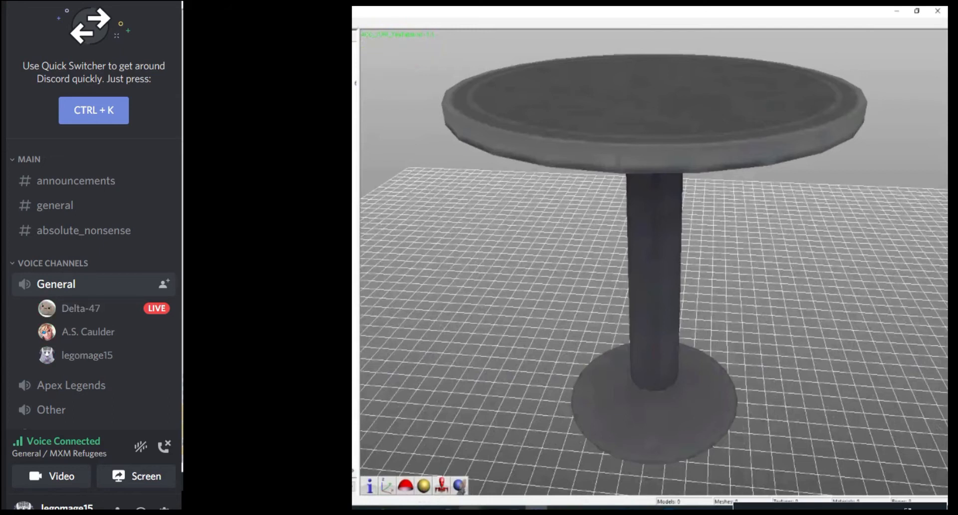
Orbit the gray pedestal table to view the underside of its base
{"action": "left_click", "coordinate": [423, 485]}
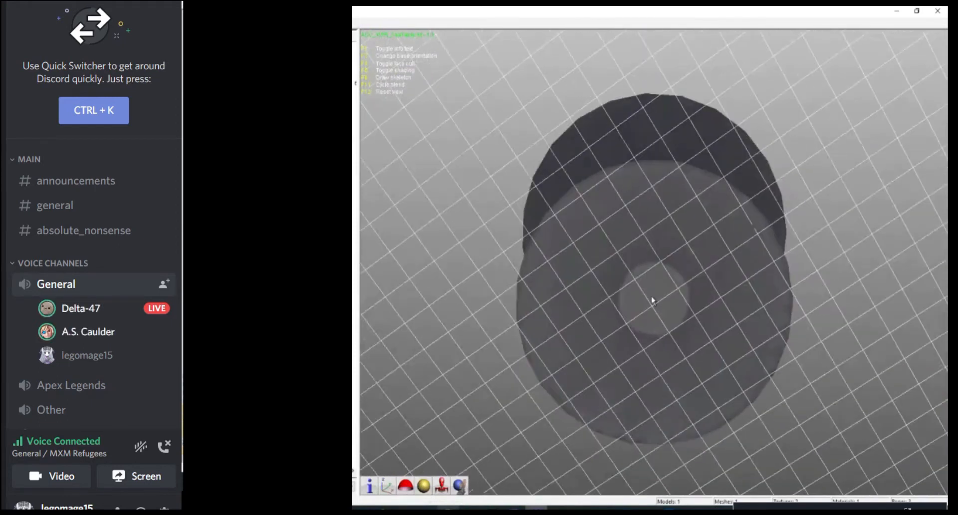
{"action": "left_click_drag", "start_coordinate": [652, 299], "coordinate": [610, 183]}
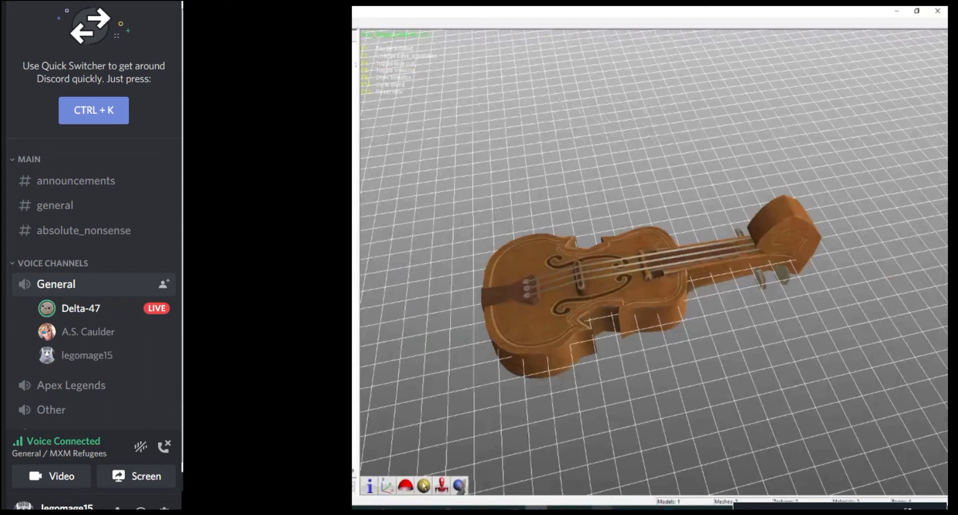
{"action": "mouse_move", "coordinate": [397, 148]}
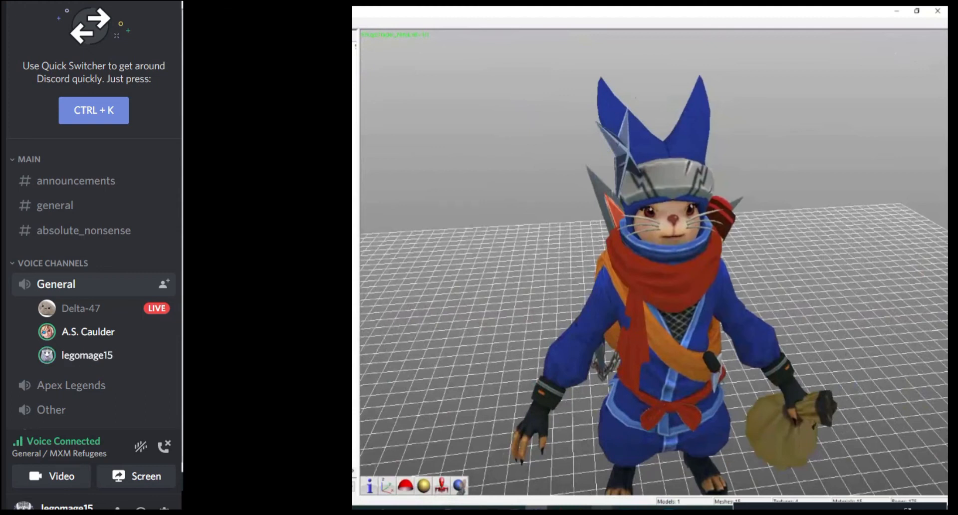
{"action": "left_click", "coordinate": [424, 486]}
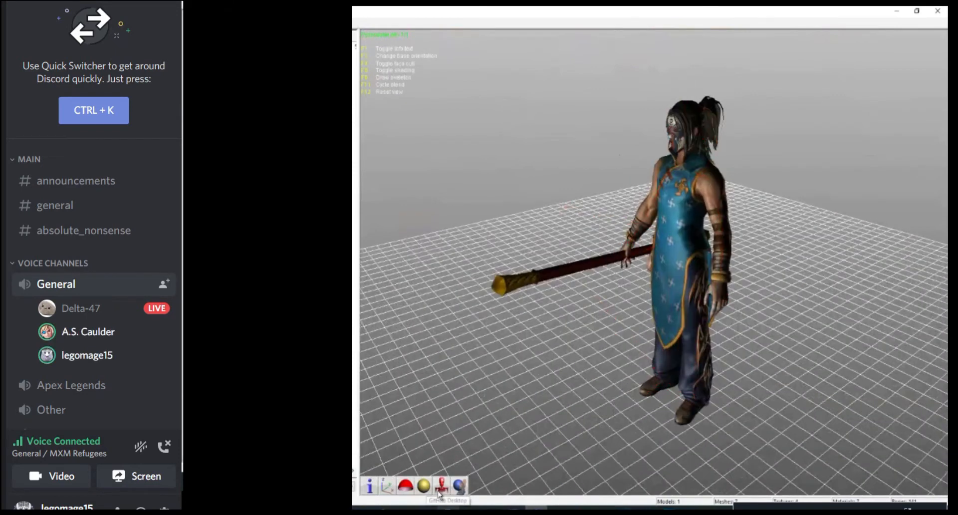
{"action": "mouse_move", "coordinate": [457, 485]}
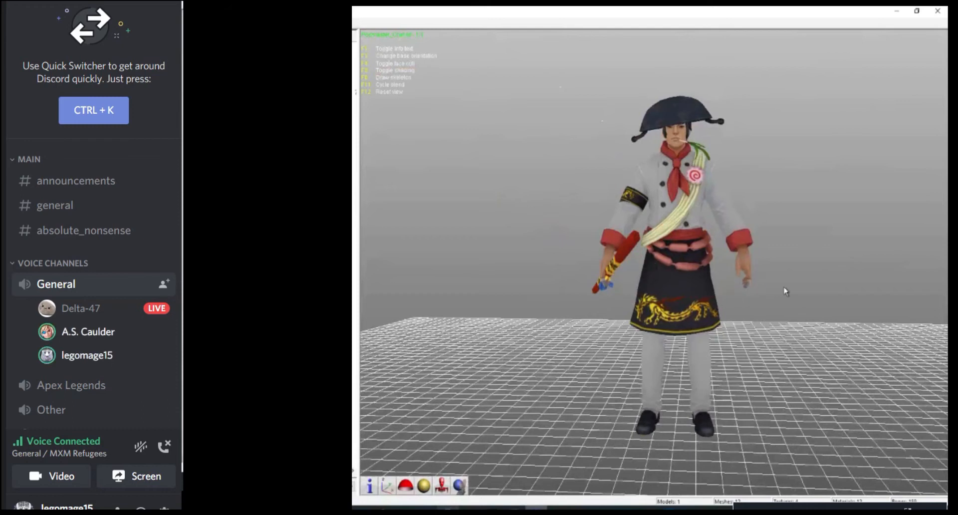
{"action": "mouse_move", "coordinate": [849, 324]}
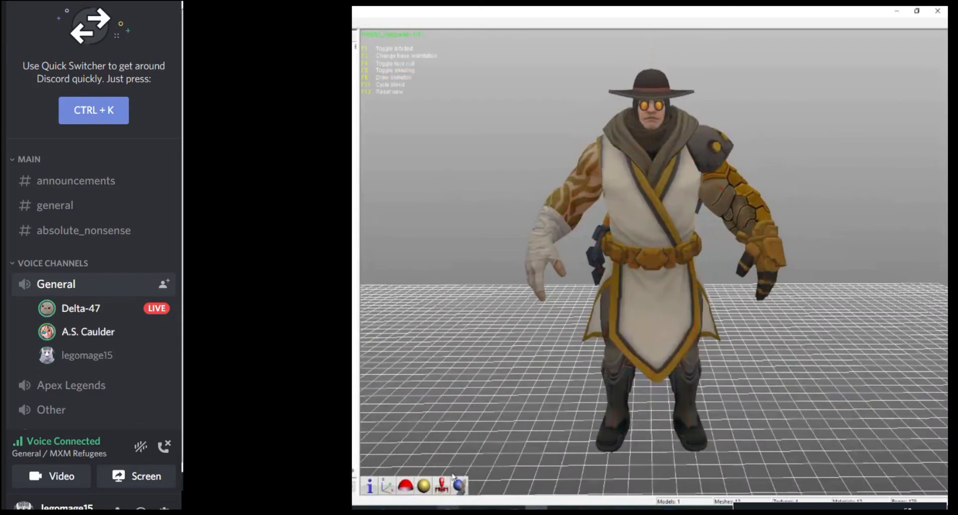
Load the twin-tailed nurse with the giant syringe arm, replacing the cowboy
{"action": "left_click", "coordinate": [441, 485]}
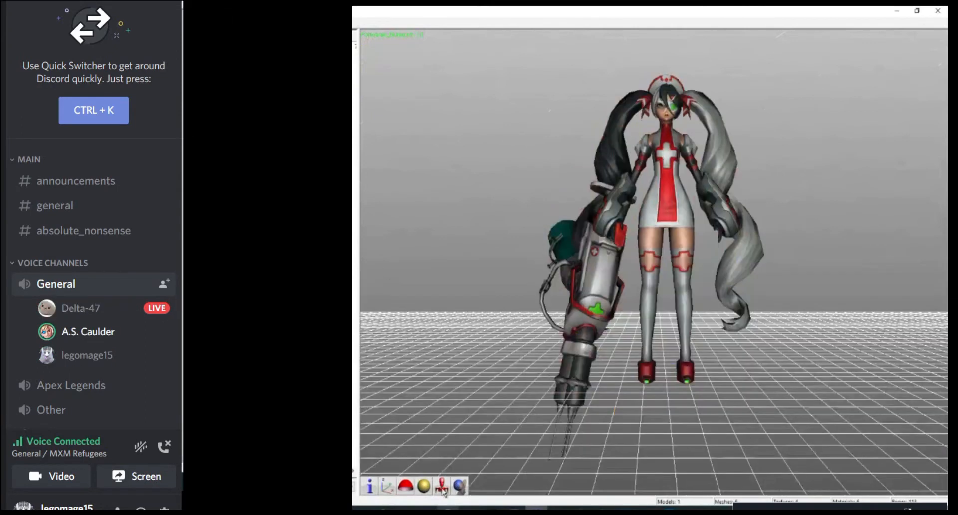
{"action": "left_click", "coordinate": [423, 486]}
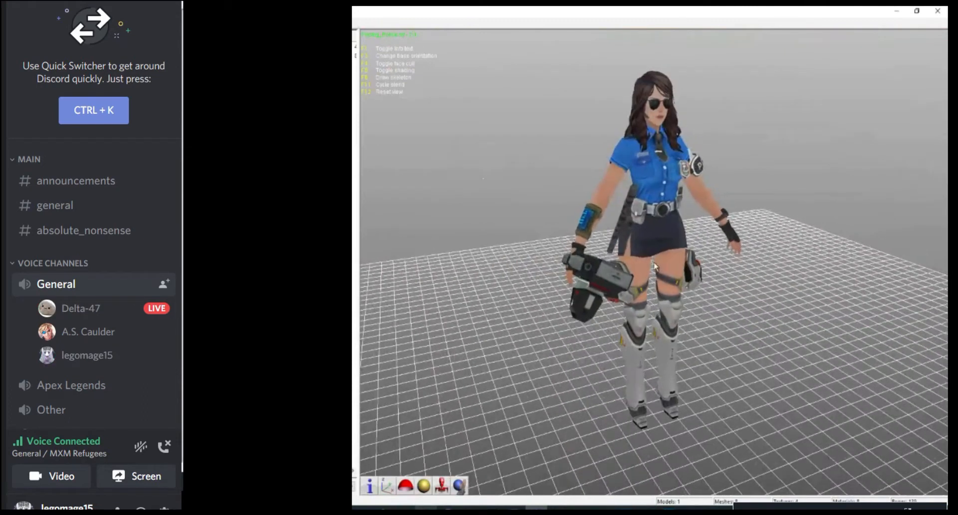
Scroll the file list toward the police officer skin with sunglasses
{"action": "scroll", "scroll_direction": "up", "scroll_amount": 3}
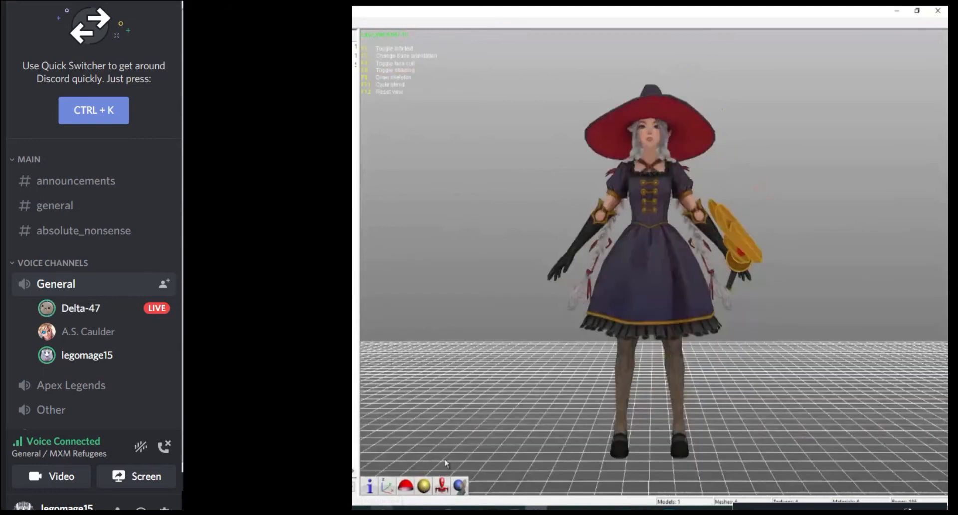
{"action": "mouse_move", "coordinate": [452, 458]}
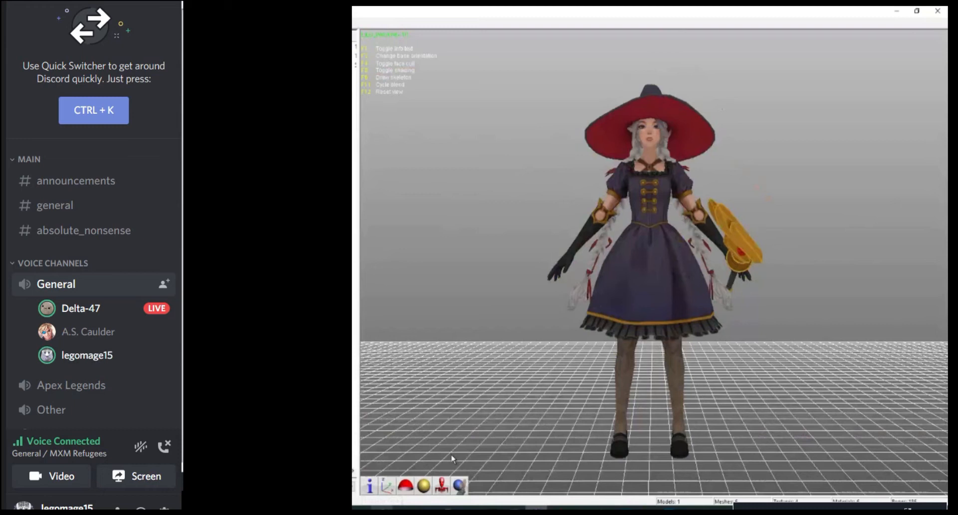
{"action": "mouse_move", "coordinate": [773, 363]}
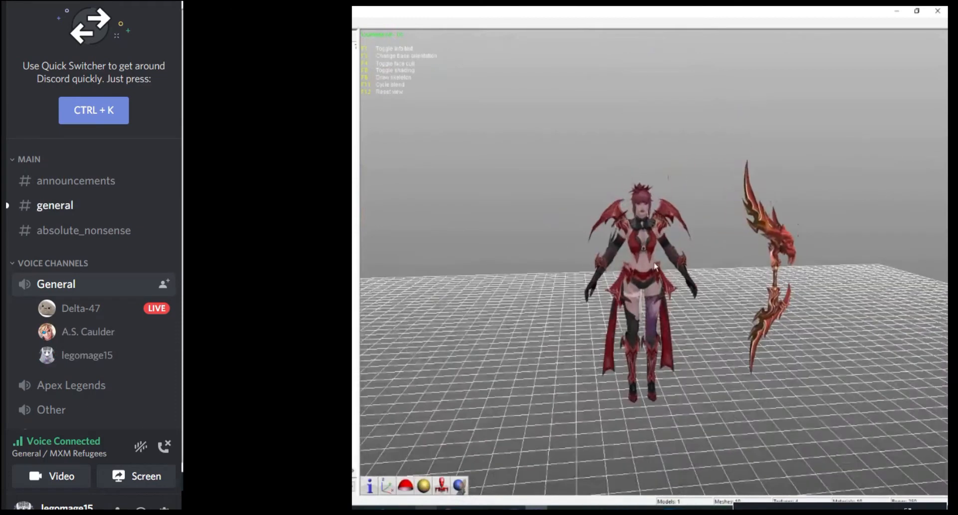
Scroll the file list from the red-armoured warrior toward the green archer
{"action": "scroll", "scroll_direction": "up", "scroll_amount": 3}
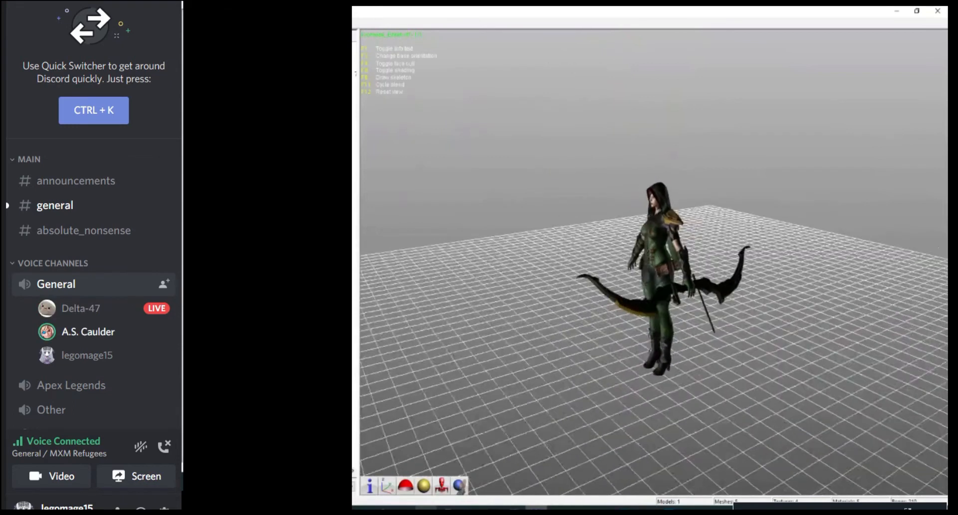
{"action": "scroll", "scroll_direction": "up", "scroll_amount": 3}
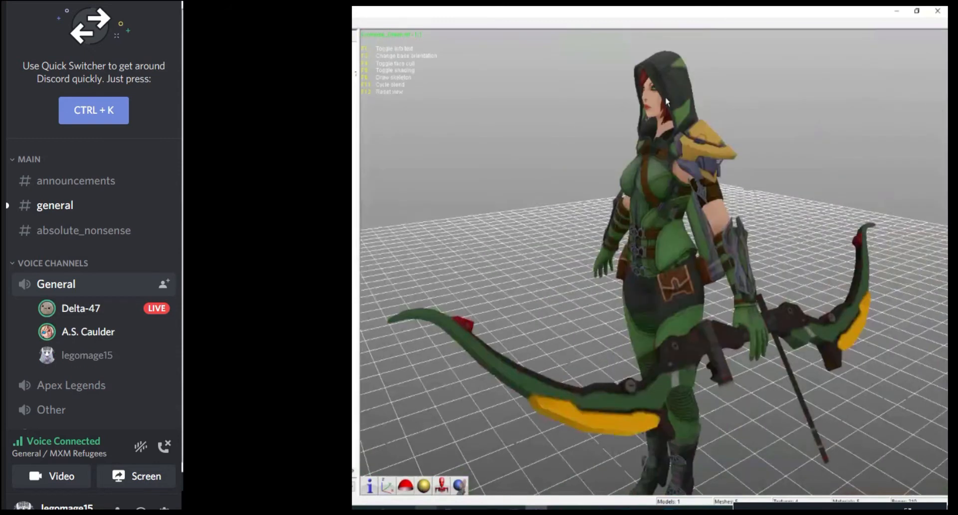
{"action": "mouse_move", "coordinate": [666, 101]}
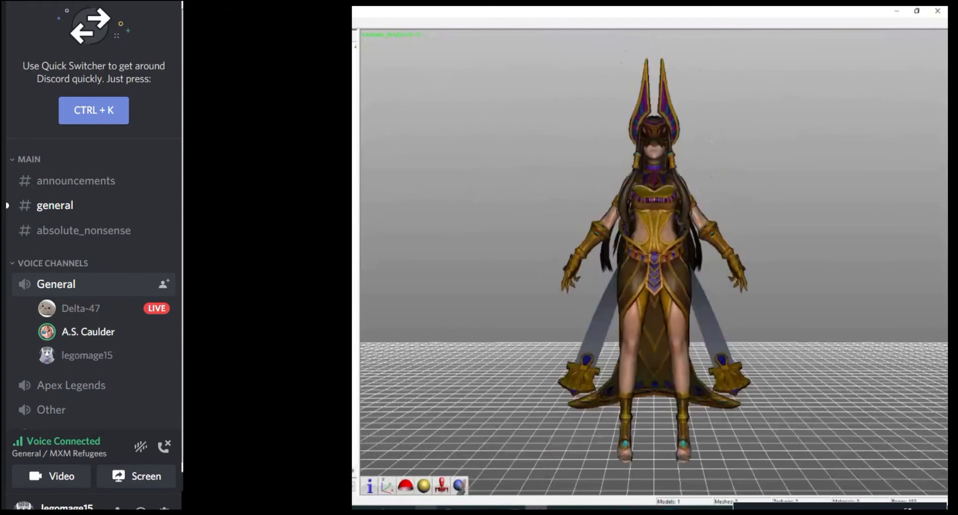
{"action": "mouse_move", "coordinate": [475, 89]}
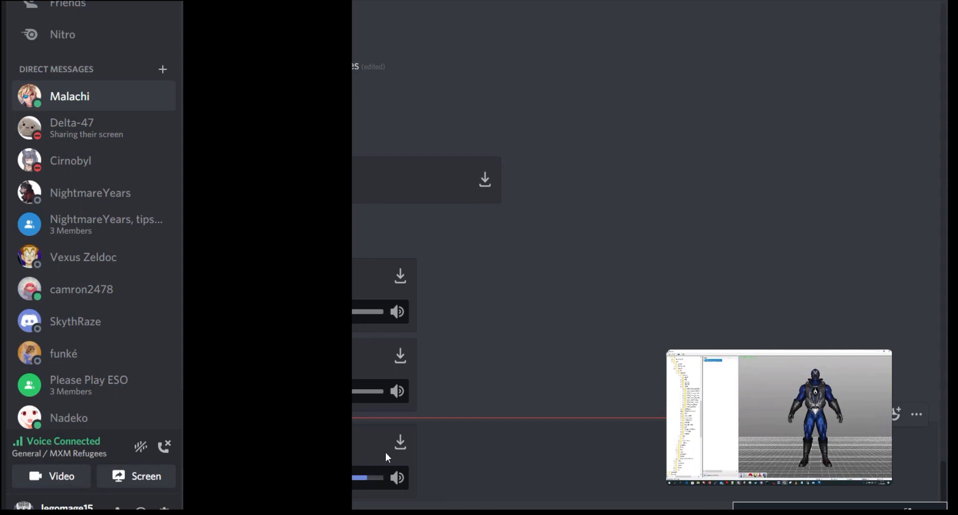
{"action": "mouse_move", "coordinate": [430, 457]}
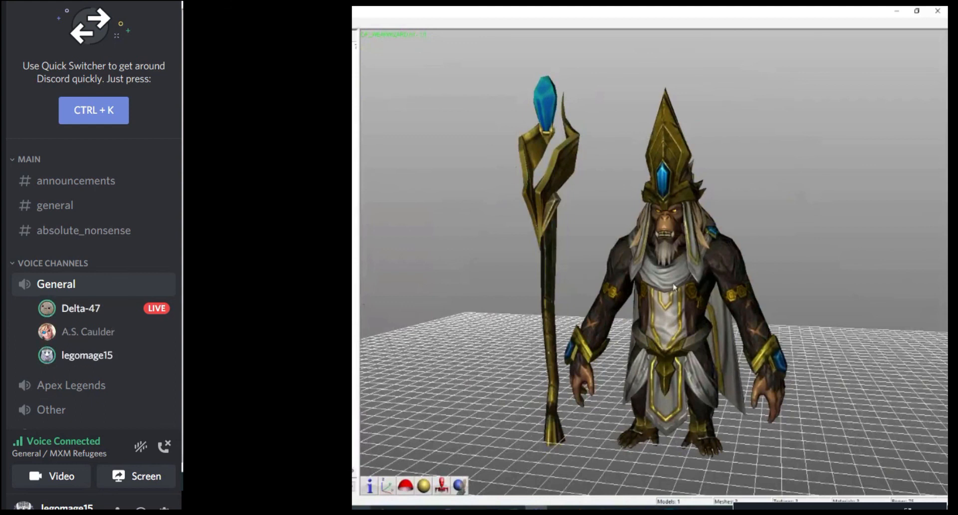
{"action": "mouse_move", "coordinate": [674, 288]}
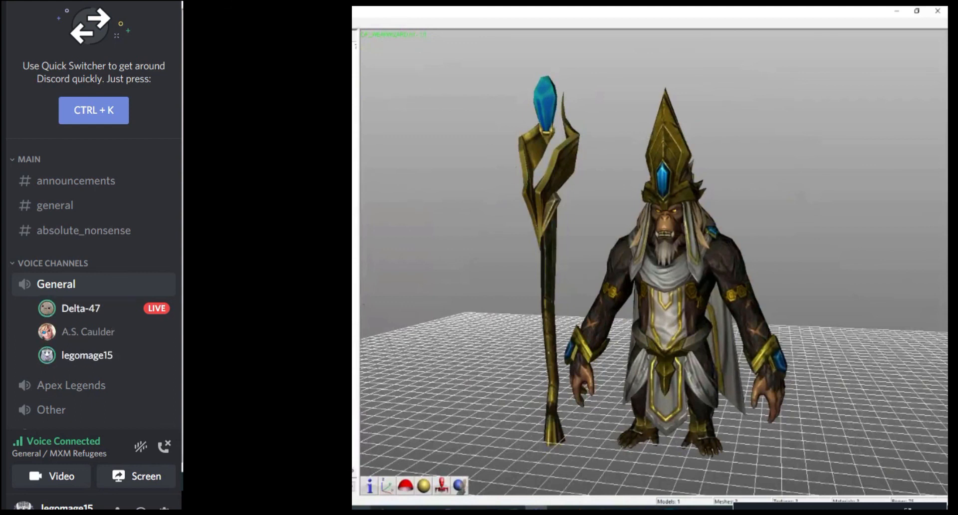